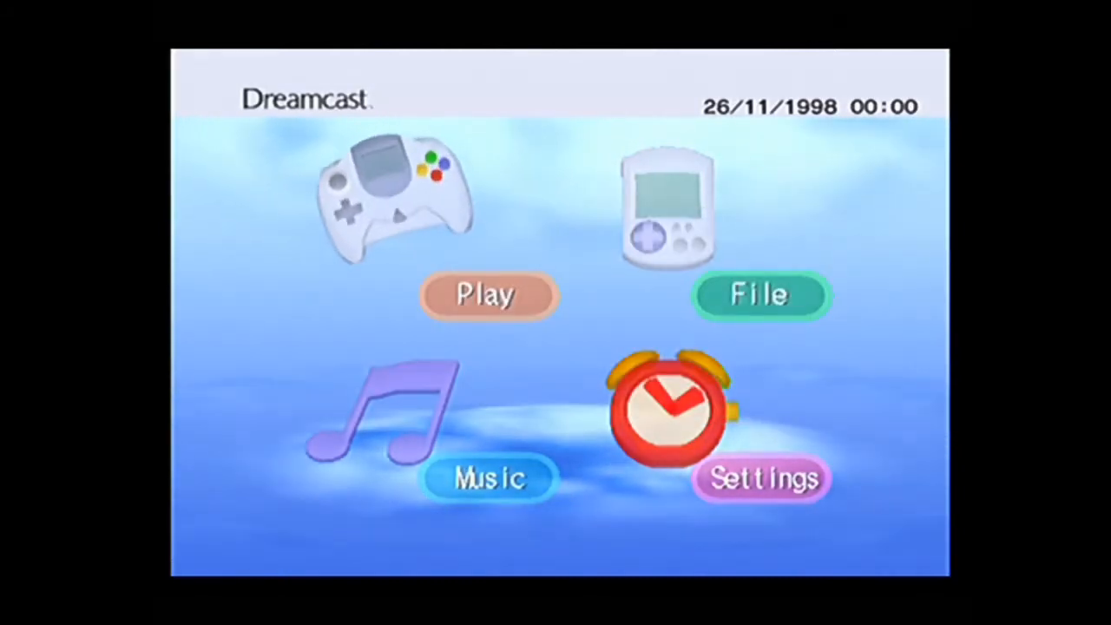
Accept the 26/11/1998 00:00 date and time to reach the main menu.
click(486, 295)
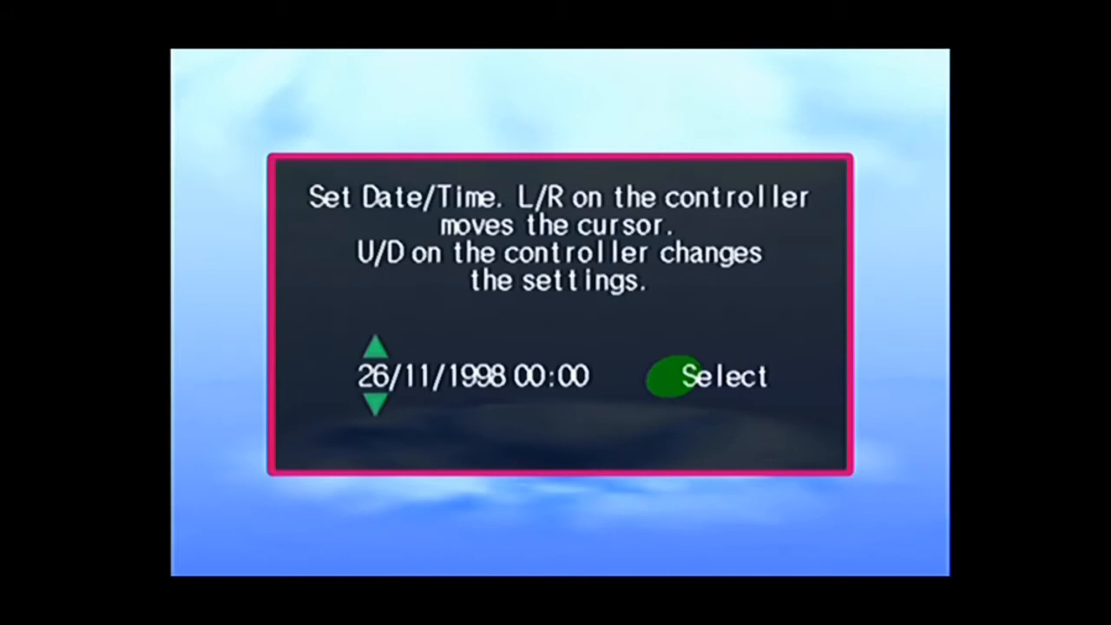
click(706, 375)
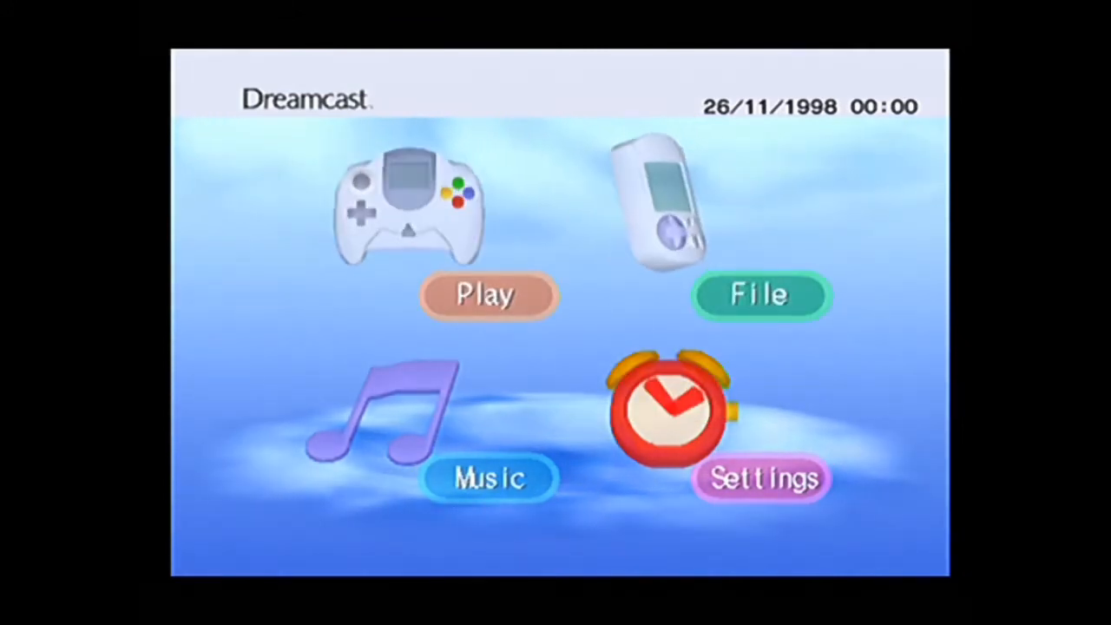
Choose Play from the main menu, bringing up 'Please insert game disc'.
click(487, 294)
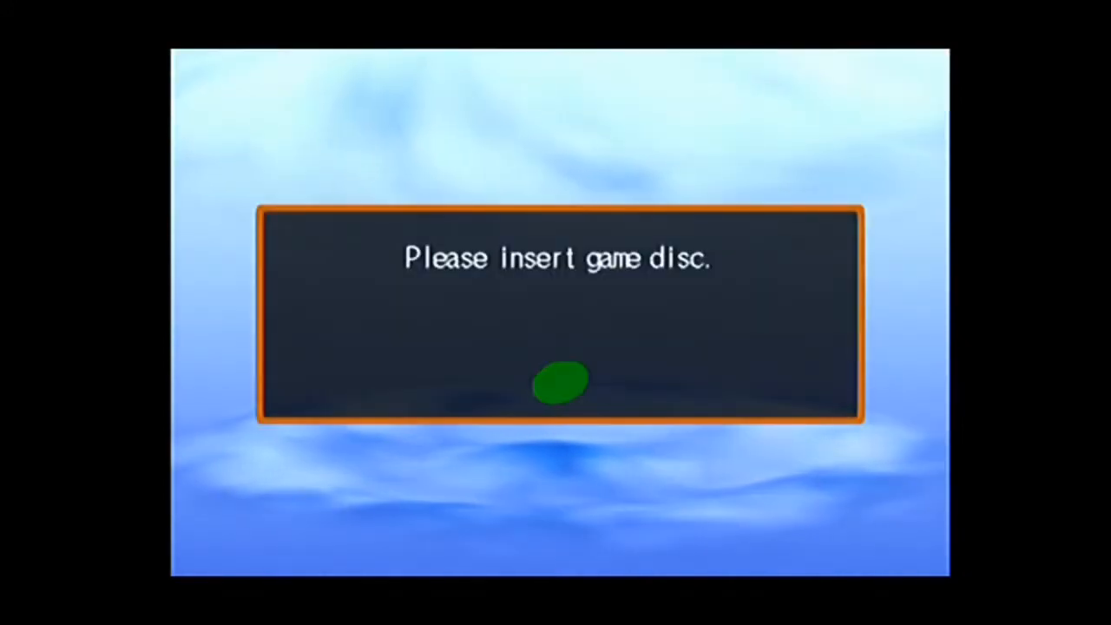